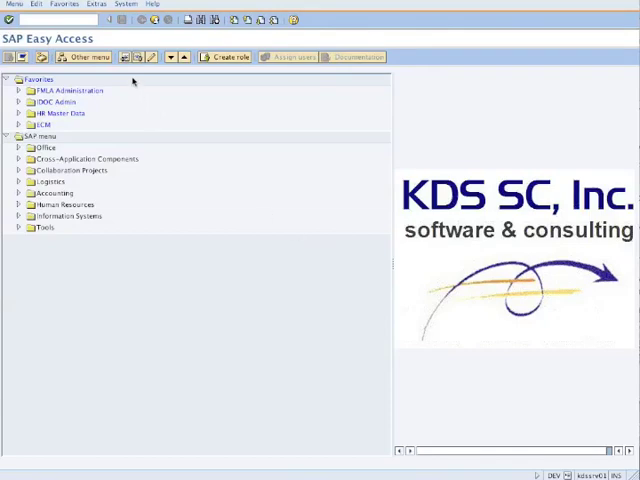
pyautogui.moveTo(133, 82)
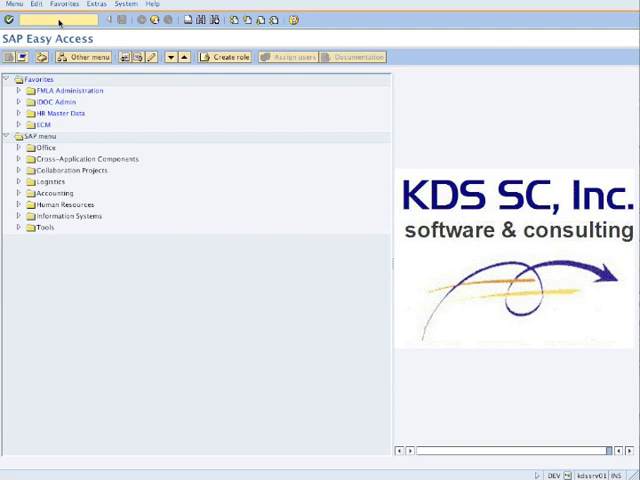
# Go from transaction SQ01 to InfoSet maintenance for Z_QUERY_INFOSET_DEMO4.
pyautogui.write('/nsq01')
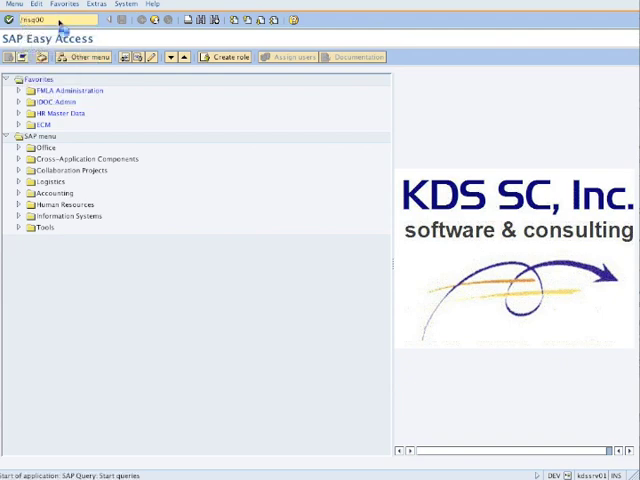
pyautogui.press('Enter')
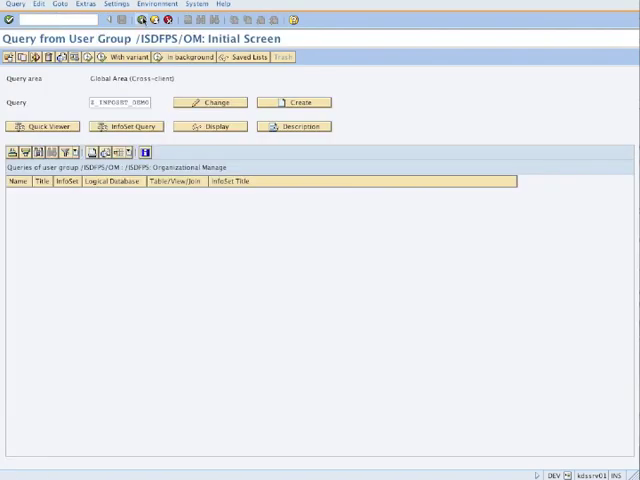
pyautogui.click(158, 4)
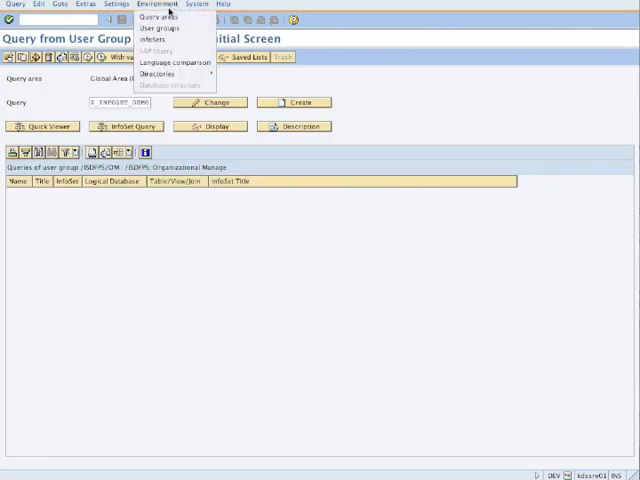
pyautogui.moveTo(155, 42)
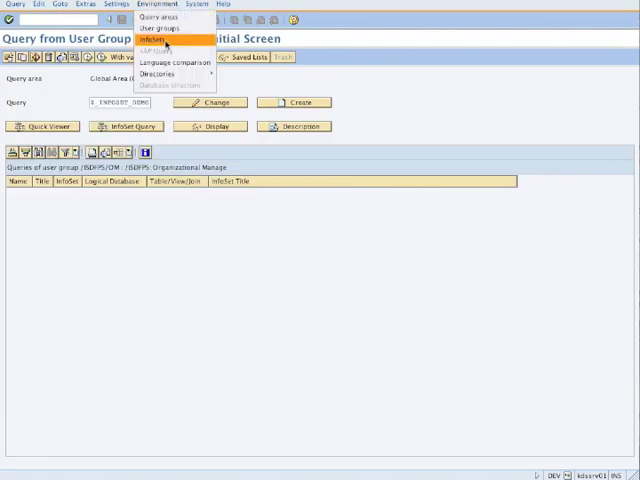
pyautogui.click(155, 41)
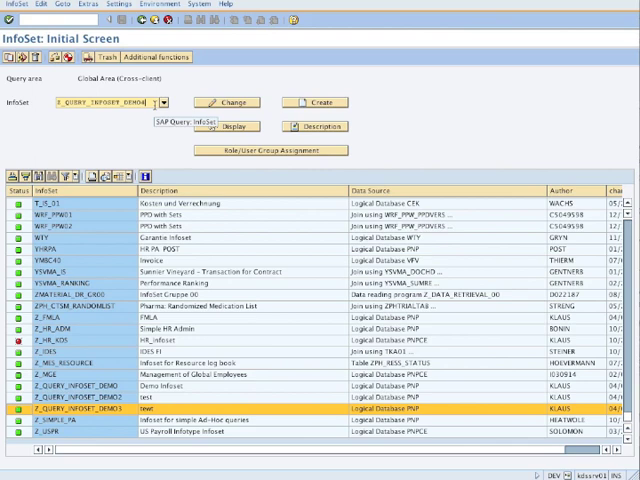
pyautogui.moveTo(302, 105)
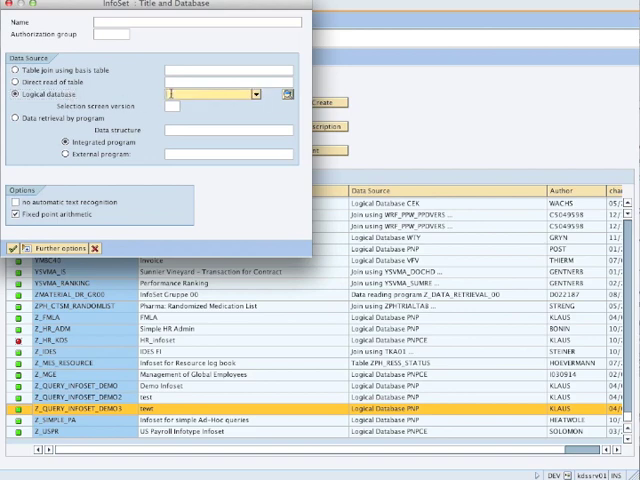
# Create InfoSet Z_QUERY_INFOSET_DEMO4 on logical database PNP, entering 'info set' as its text.
pyautogui.write('pnp')
pyautogui.click(197, 21)
pyautogui.write('Test Demo')
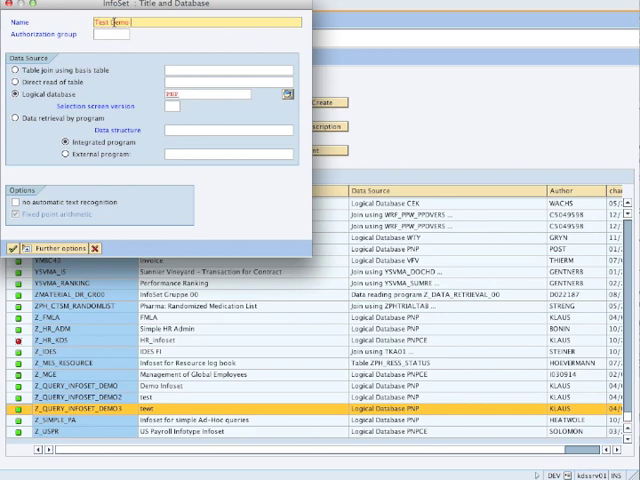
pyautogui.write('info set')
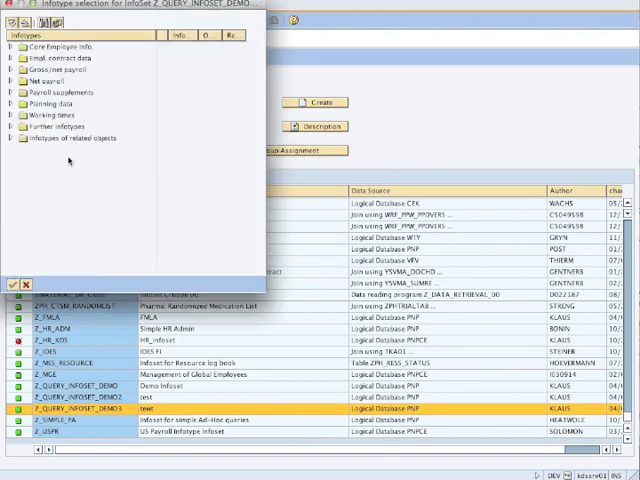
# Select infotypes 0000, 0001 and 0002 under Core Employee Info. and confirm.
pyautogui.click(10, 46)
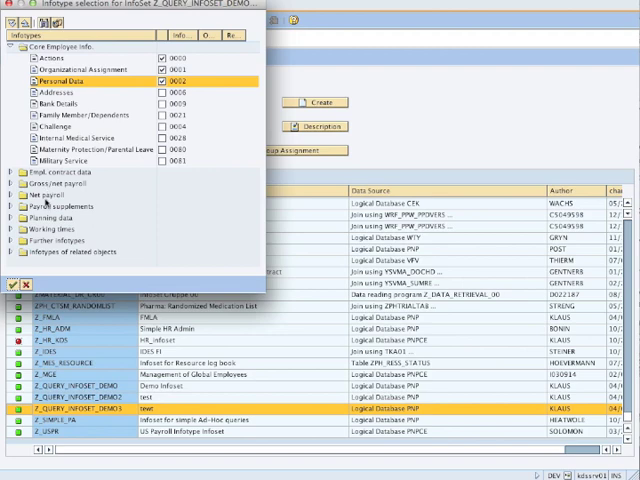
pyautogui.moveTo(60, 248)
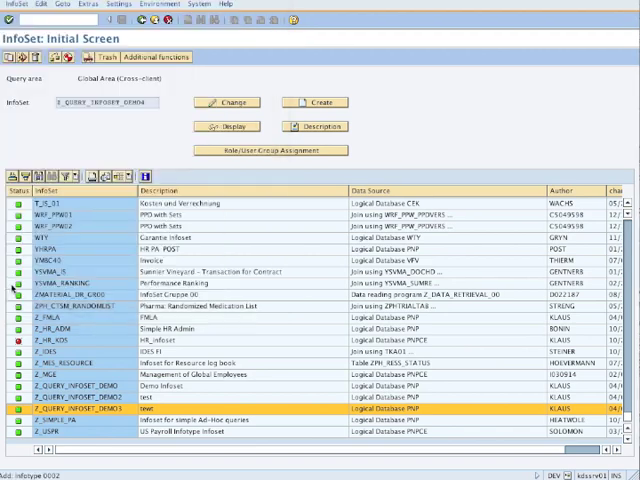
pyautogui.click(227, 102)
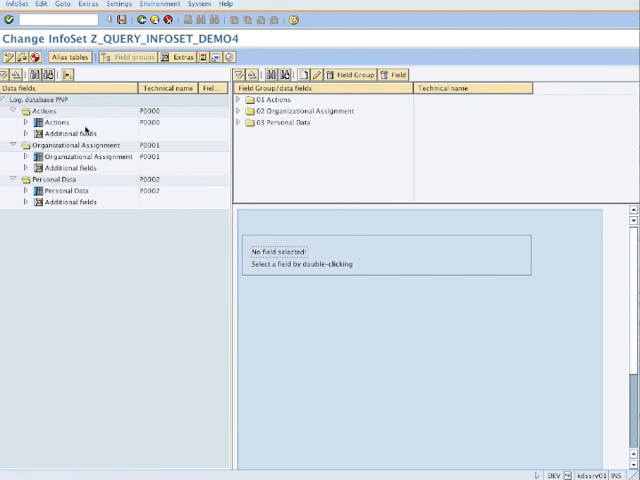
pyautogui.moveTo(283, 153)
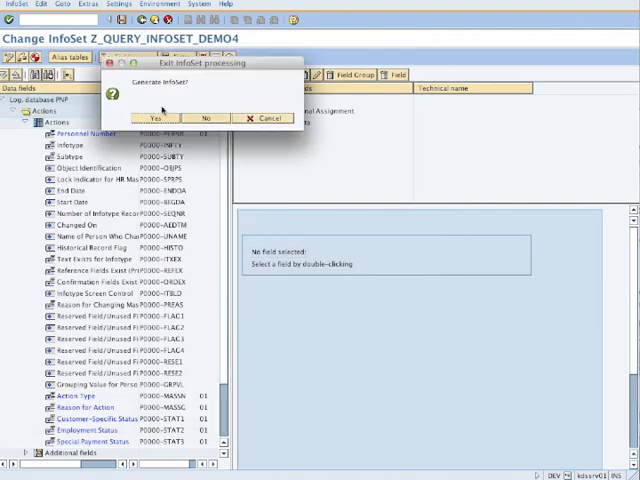
# Answer the Generate InfoSet prompt to leave InfoSet editing.
pyautogui.click(153, 118)
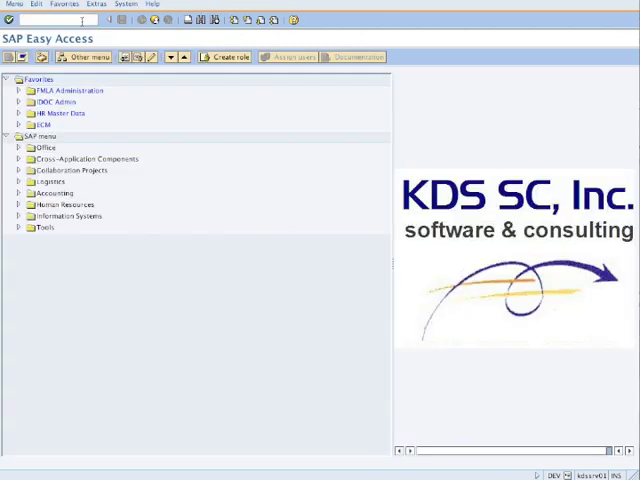
# Reopen Z_QUERY_INFOSET_DEMO4 for changing through SQ01 InfoSet maintenance and check it.
pyautogui.click(65, 19)
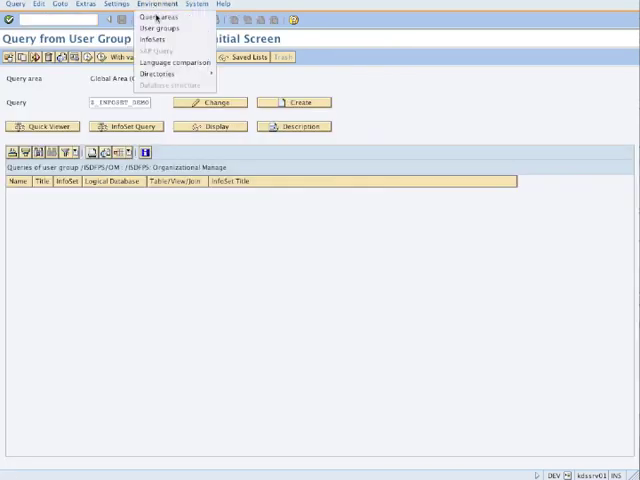
pyautogui.click(156, 4)
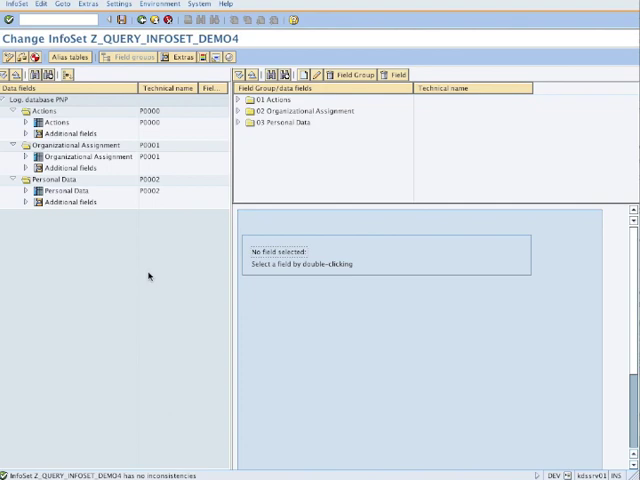
pyautogui.moveTo(150, 231)
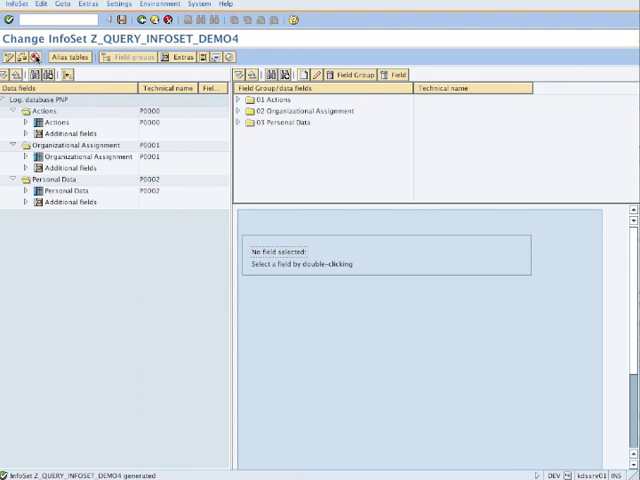
pyautogui.moveTo(316, 160)
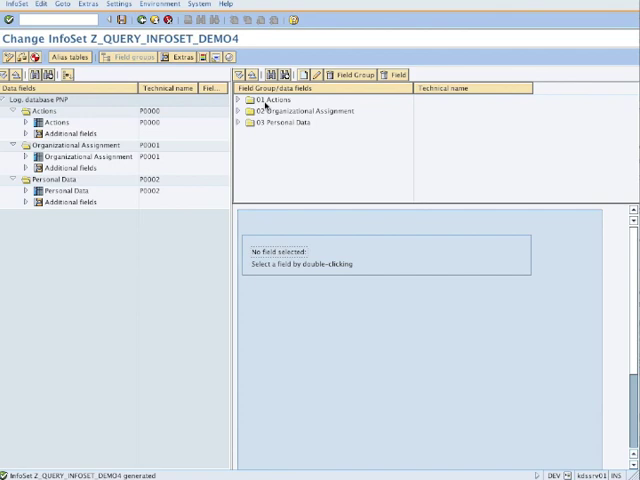
pyautogui.moveTo(280, 118)
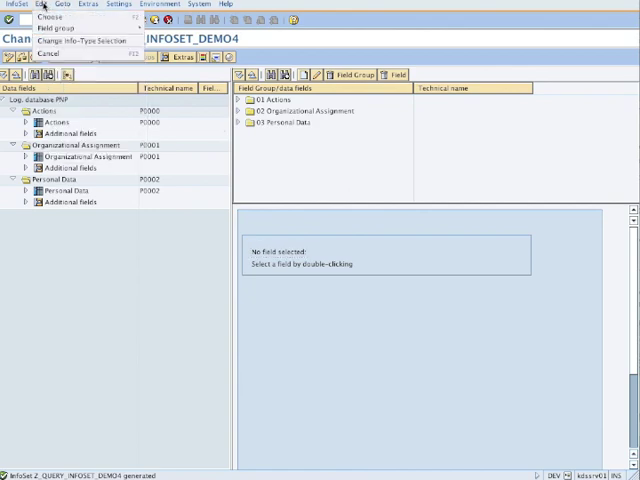
pyautogui.moveTo(85, 42)
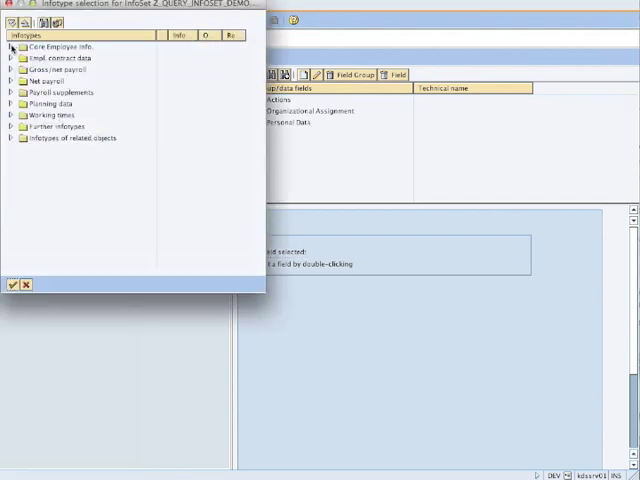
# Add the Addresses infotype (0006) from Core Employee Info. to the InfoSet.
pyautogui.click(7, 46)
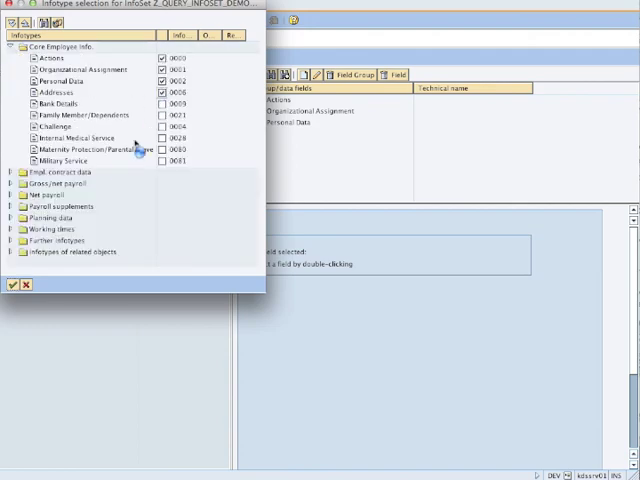
pyautogui.click(9, 285)
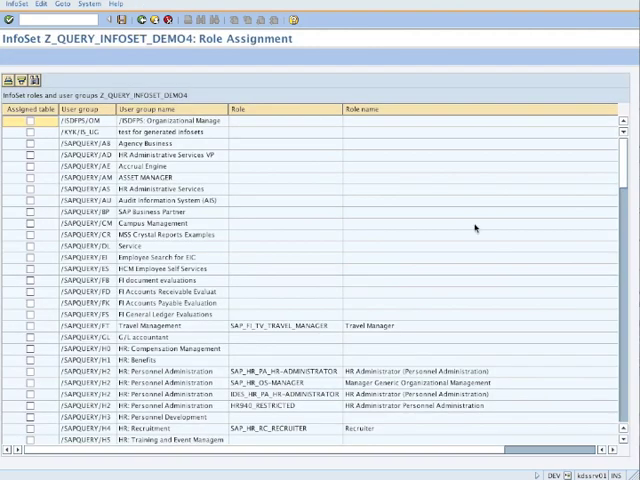
# Assign the InfoSet to user group Z_USPR (US Payroll User Group) and save.
pyautogui.scroll(-3)
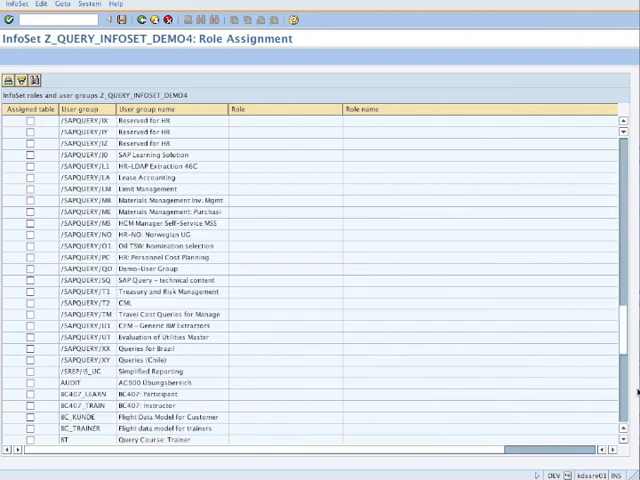
pyautogui.scroll(-3)
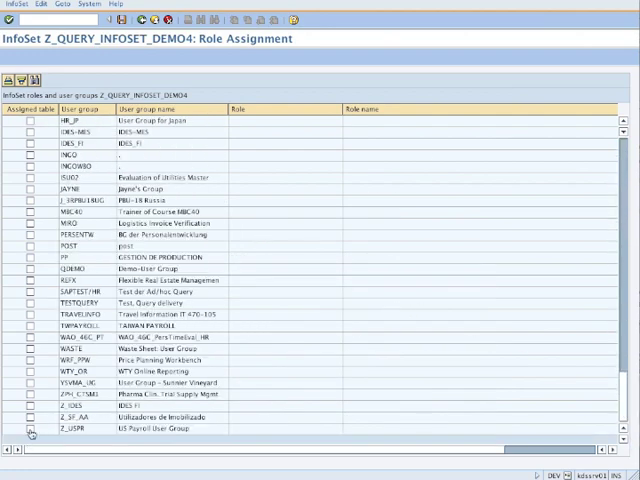
pyautogui.click(31, 429)
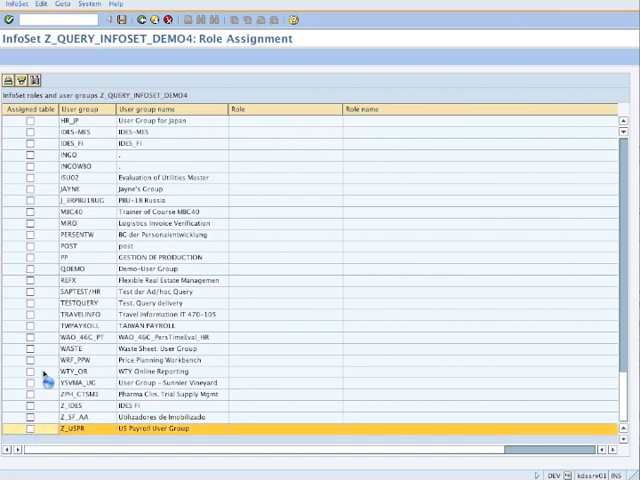
pyautogui.click(29, 428)
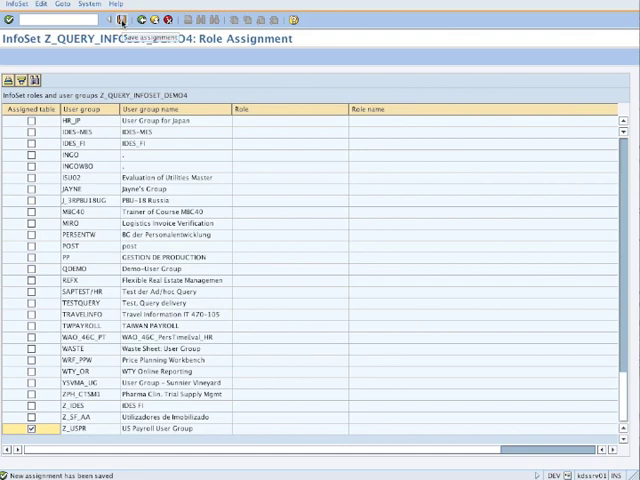
pyautogui.moveTo(138, 22)
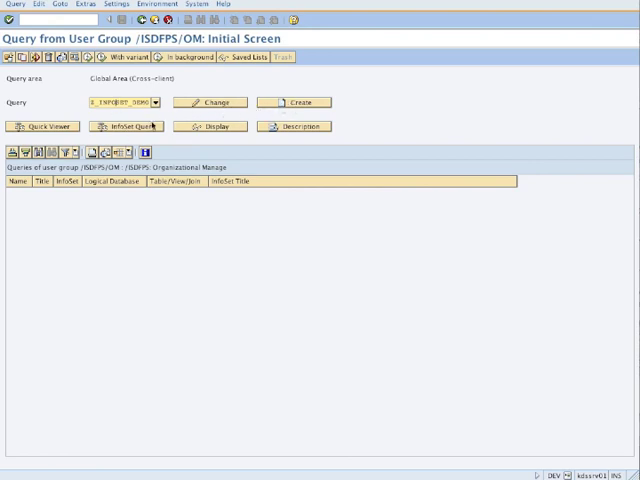
# Start a new query under user group Z_USPR based on InfoSet Z_QUERY_INFOSET_DEMO4.
pyautogui.click(293, 102)
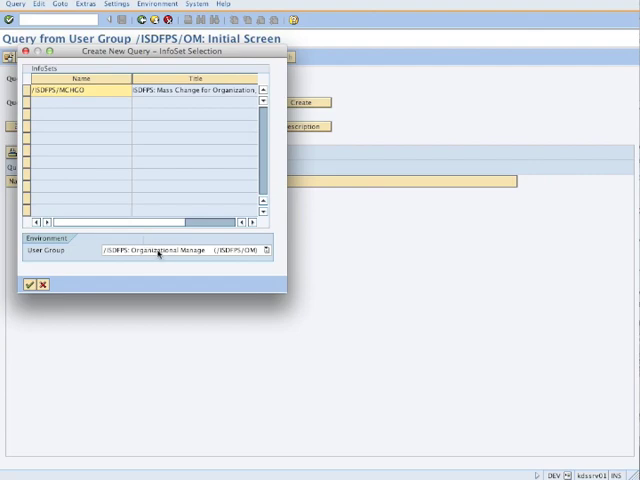
pyautogui.click(281, 251)
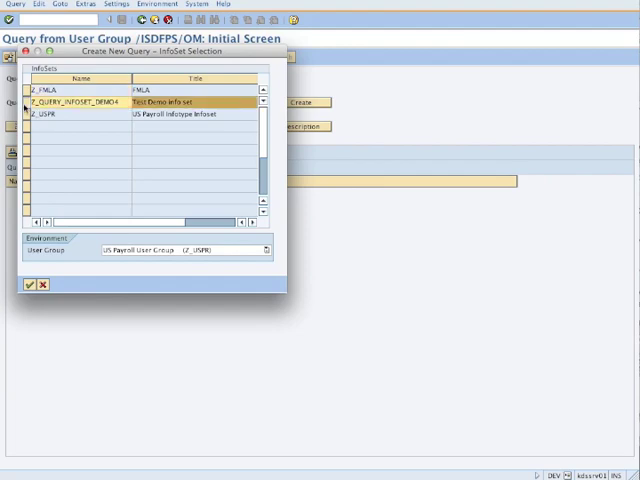
pyautogui.click(25, 285)
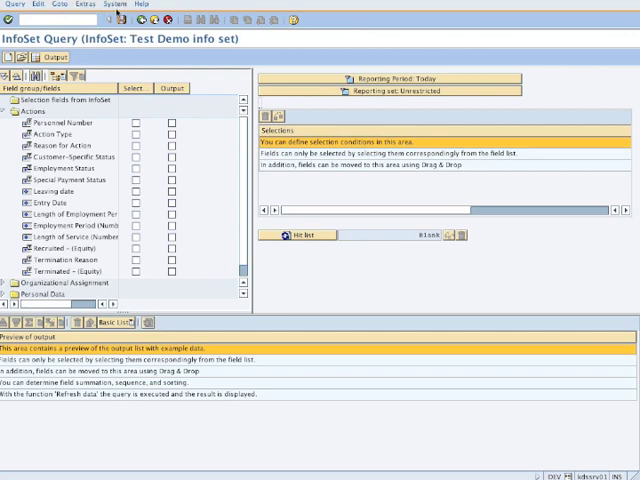
# Open the Edit menu of the InfoSet Query.
pyautogui.click(62, 4)
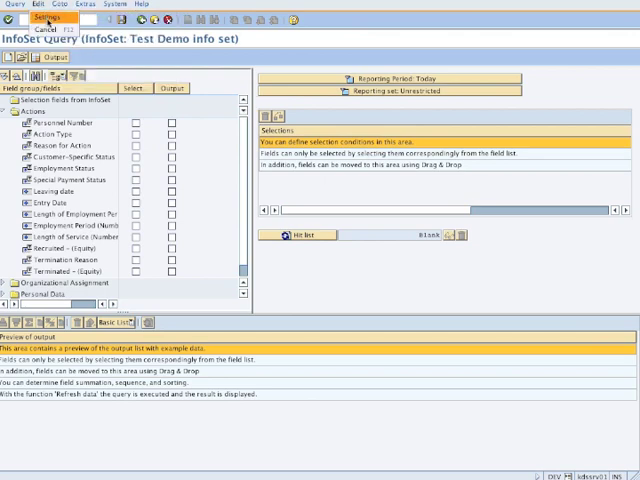
pyautogui.click(40, 17)
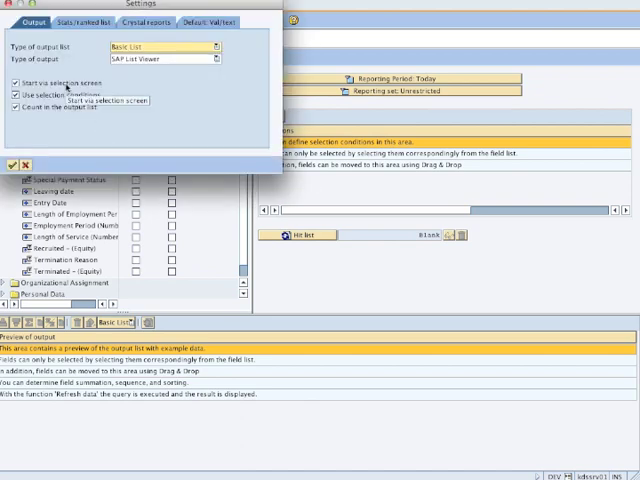
pyautogui.moveTo(40, 135)
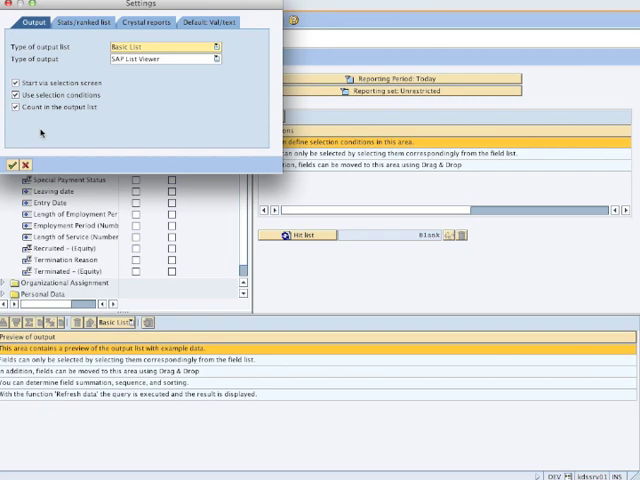
pyautogui.moveTo(138, 67)
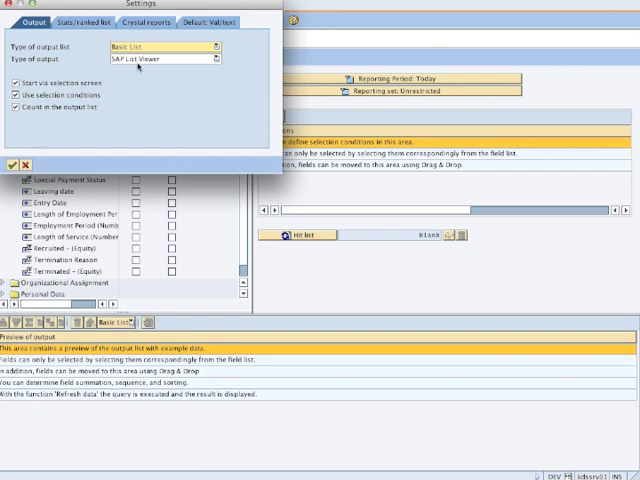
pyautogui.moveTo(87, 86)
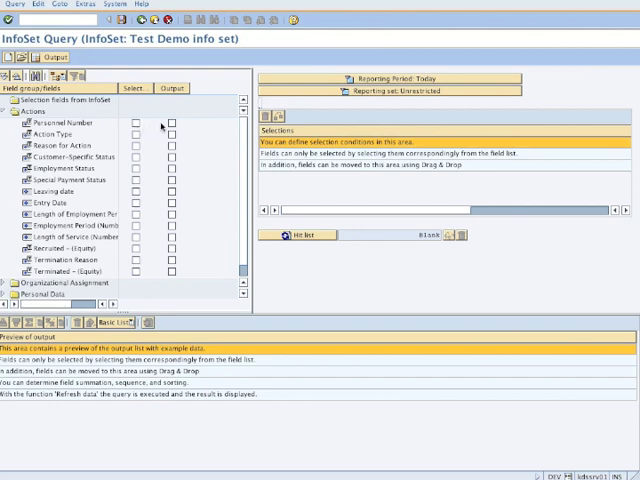
pyautogui.moveTo(137, 128)
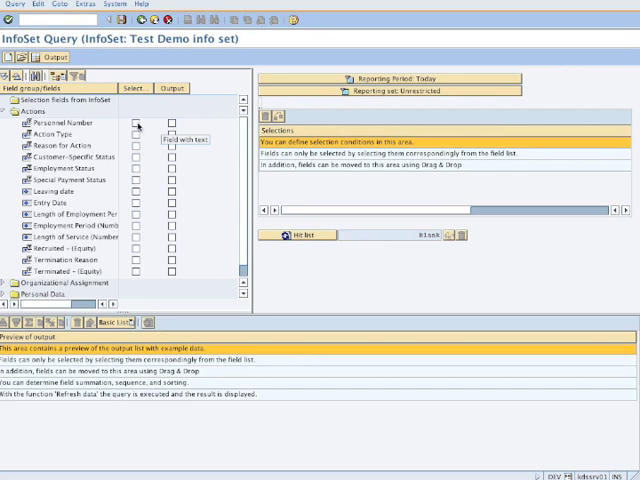
pyautogui.moveTo(152, 180)
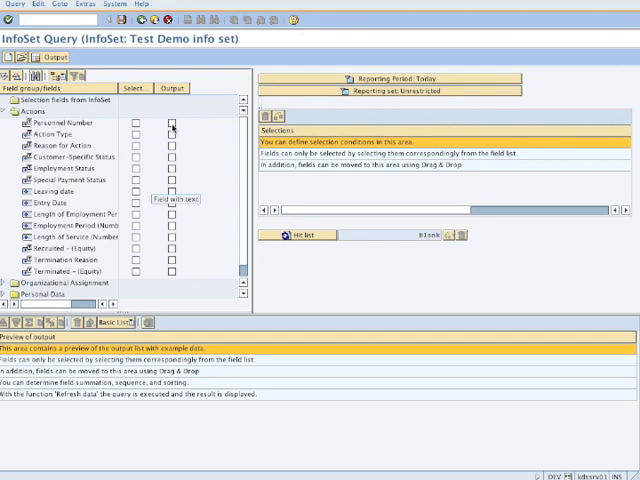
# Mark Personnel Number, Action Type, Reason for Action, Last Name and First Name as output fields.
pyautogui.click(171, 122)
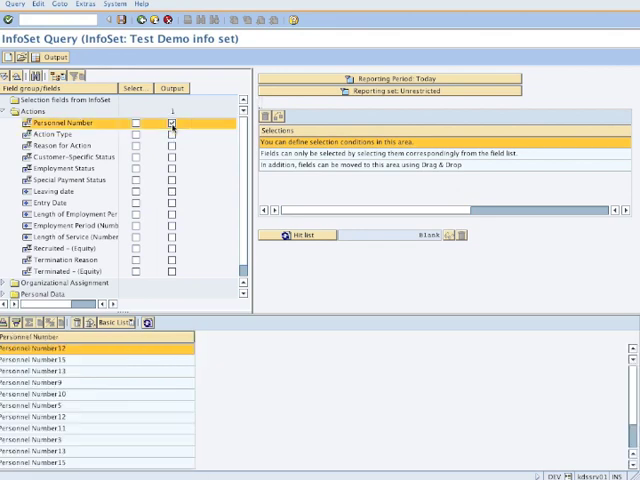
pyautogui.click(171, 122)
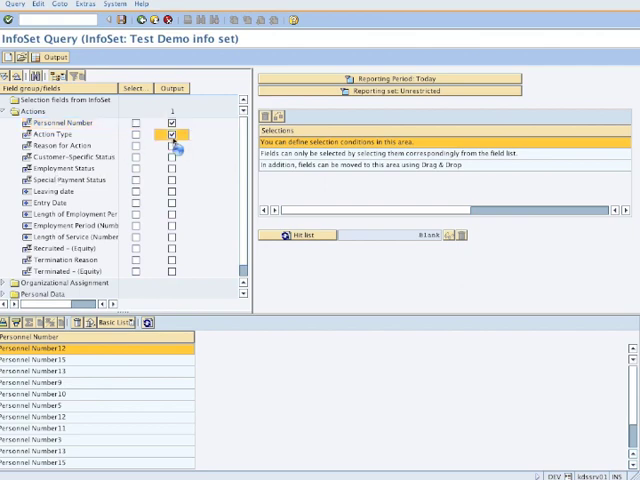
pyautogui.click(172, 147)
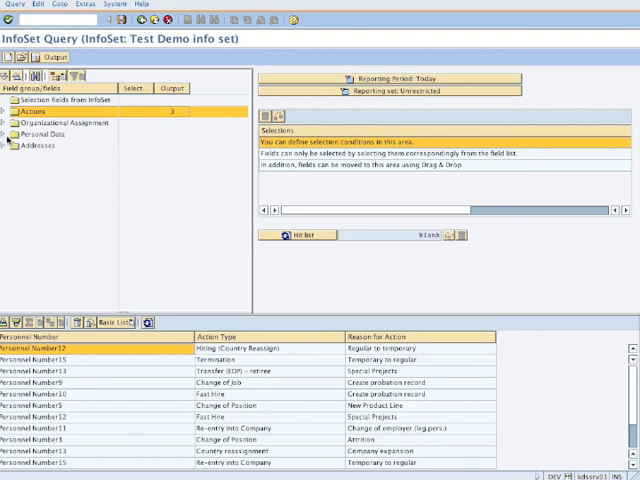
pyautogui.click(12, 135)
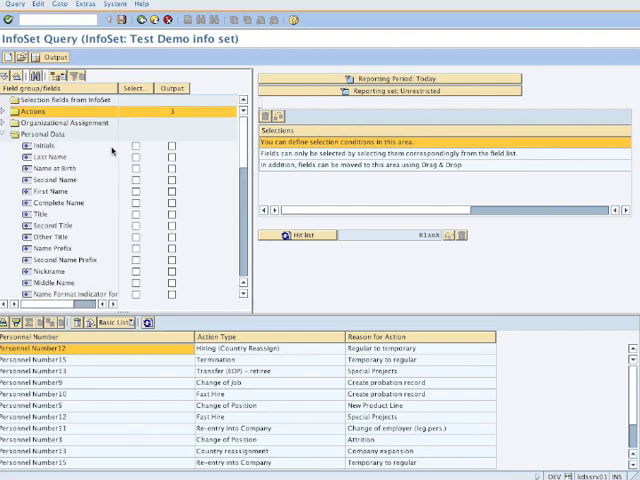
pyautogui.click(170, 159)
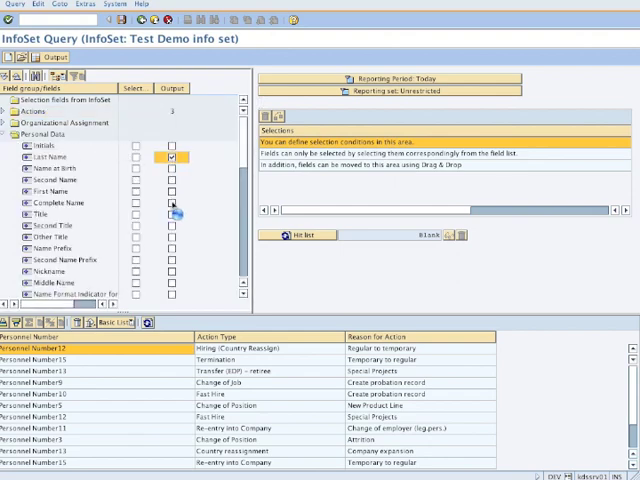
pyautogui.click(169, 200)
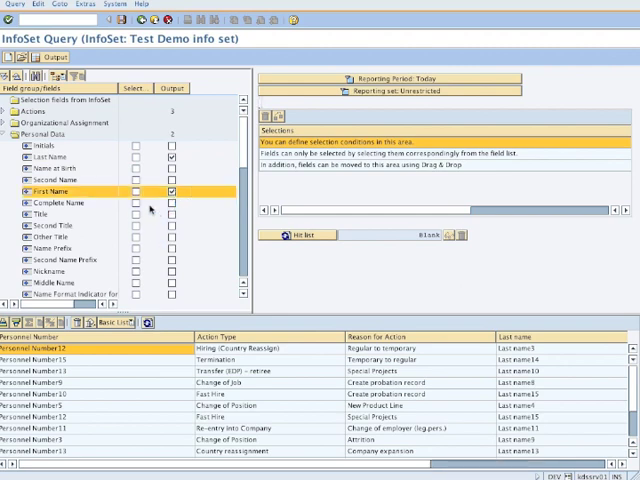
pyautogui.moveTo(152, 210)
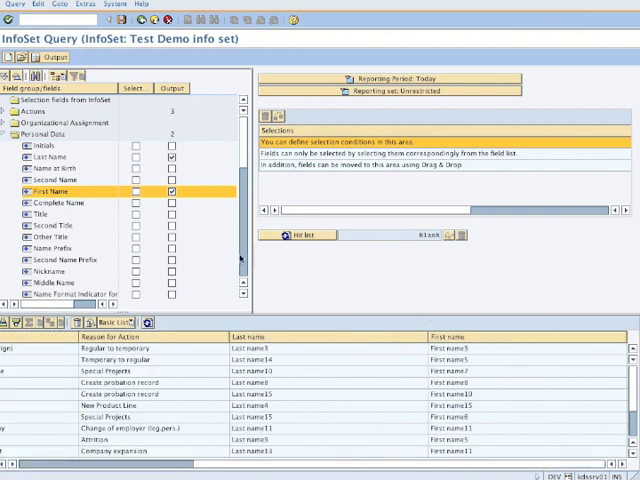
pyautogui.click(8, 133)
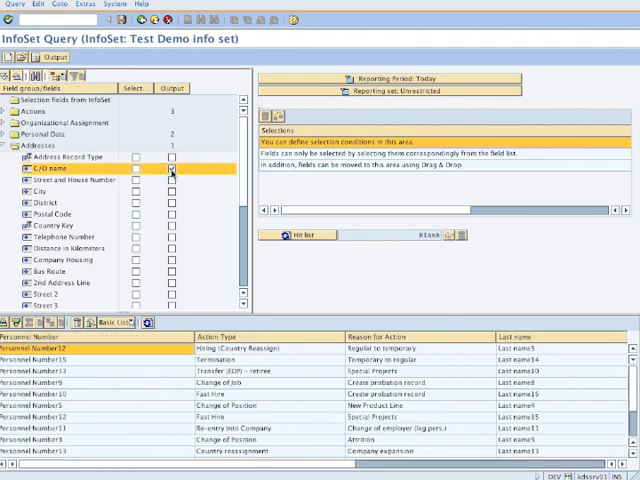
# Tick Output for Street and House Number, City, Postal Code and 2nd Address Line.
pyautogui.click(174, 180)
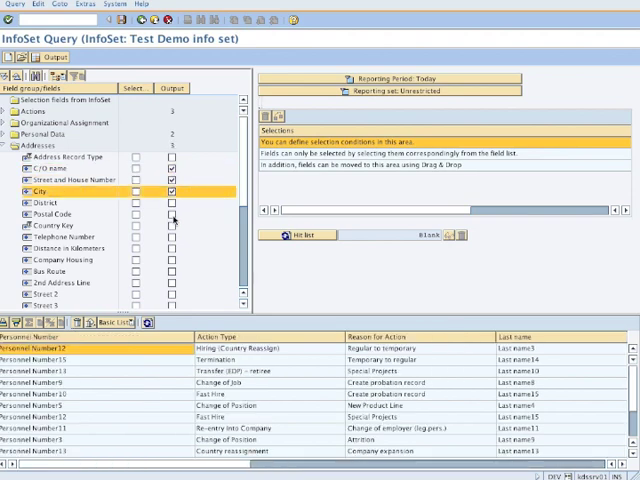
pyautogui.click(172, 213)
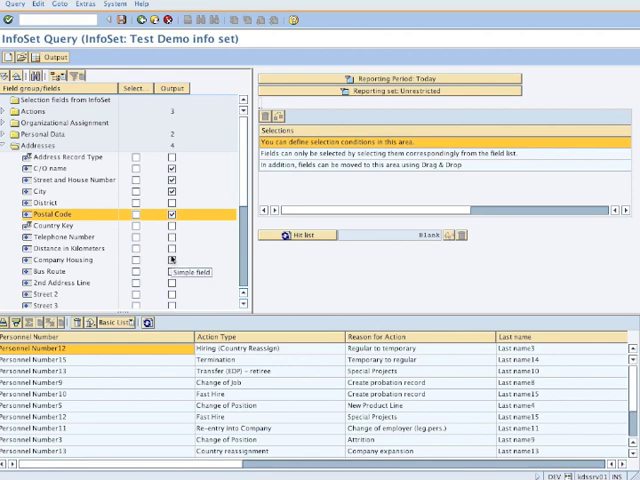
pyautogui.click(173, 282)
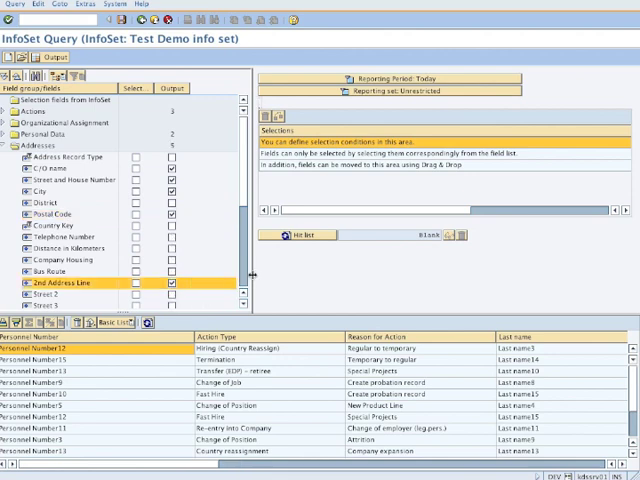
pyautogui.scroll(-3)
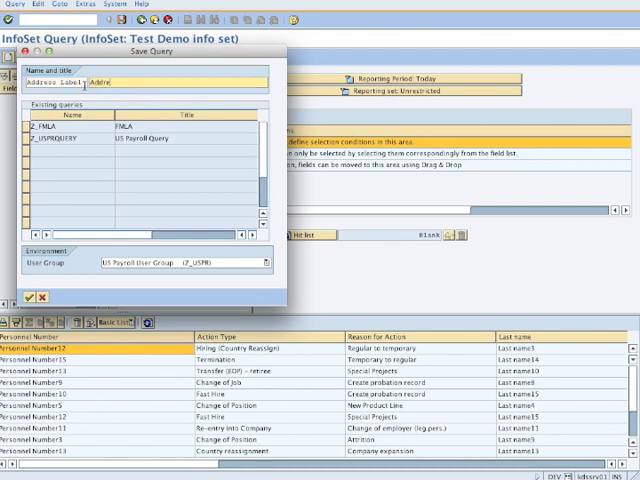
# Enter 'Address Labl' as the query name in the Save Query dialog.
pyautogui.write('Address Labl')
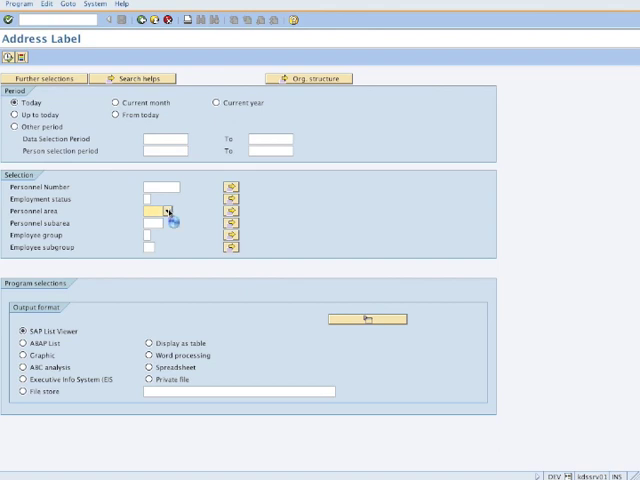
# Select personnel area 1000 as a selection criterion.
pyautogui.click(229, 211)
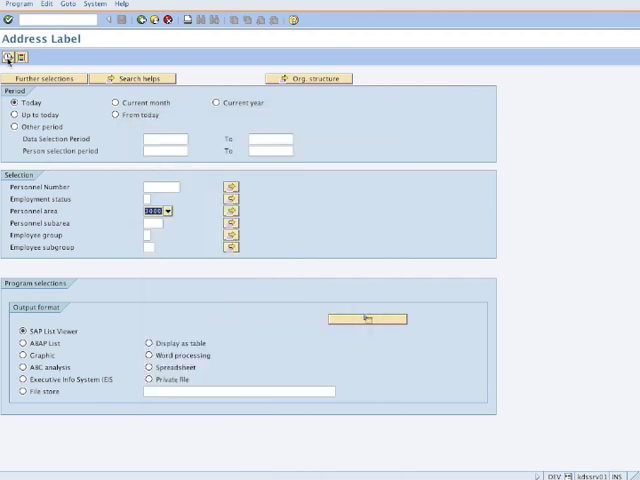
pyautogui.moveTo(9, 103)
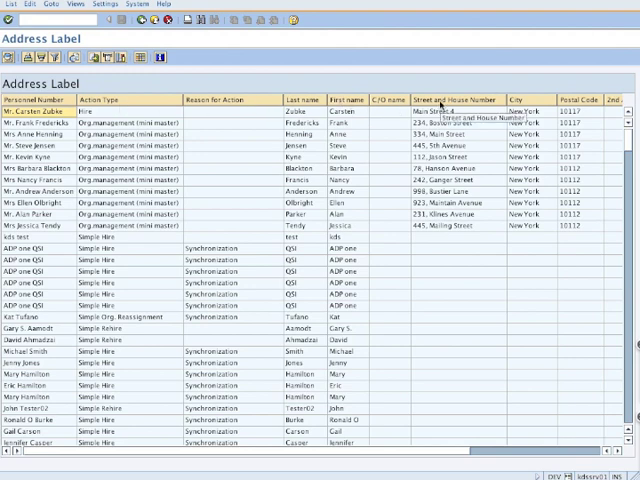
pyautogui.moveTo(558, 198)
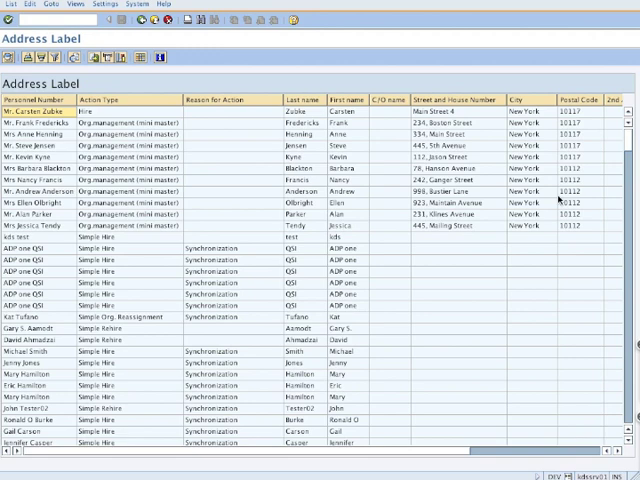
# Scroll right through the ALV address list columns.
pyautogui.hscroll(3)
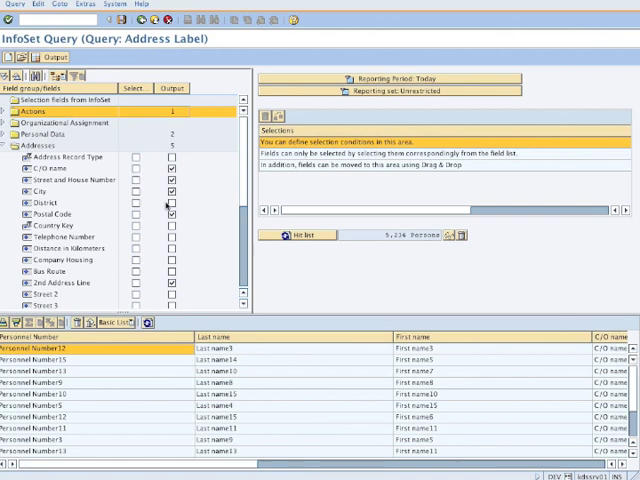
# Run the Output of the revised query with Action Type and Reason unticked.
pyautogui.click(172, 213)
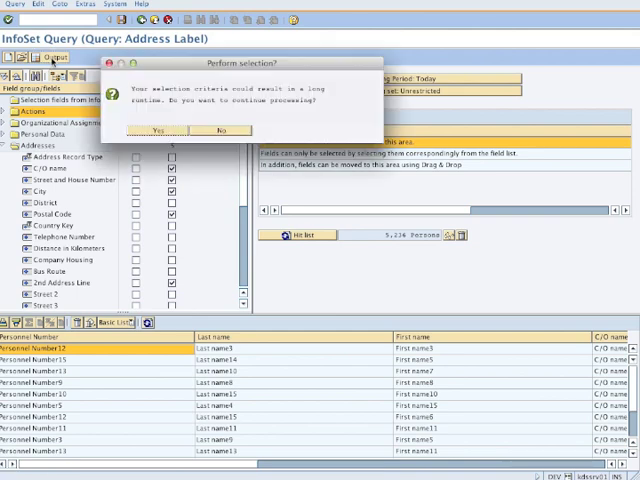
# Confirm the long-runtime warning, view the 5,236-hit list, and return to selection.
pyautogui.click(158, 130)
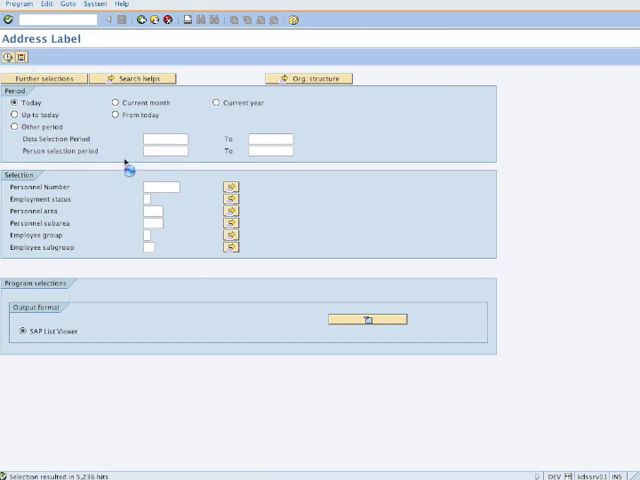
pyautogui.moveTo(107, 423)
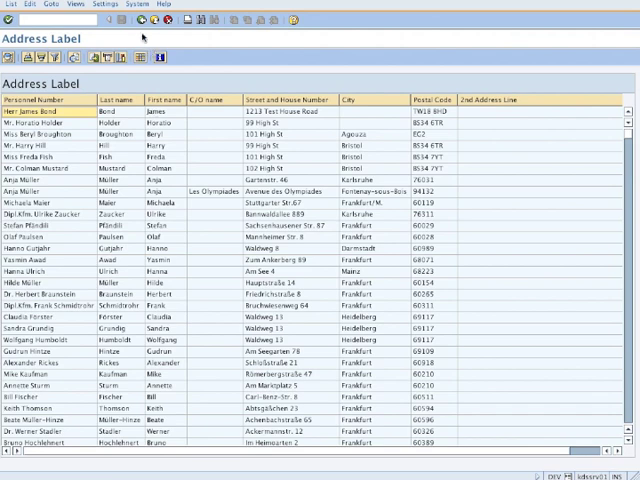
pyautogui.click(11, 19)
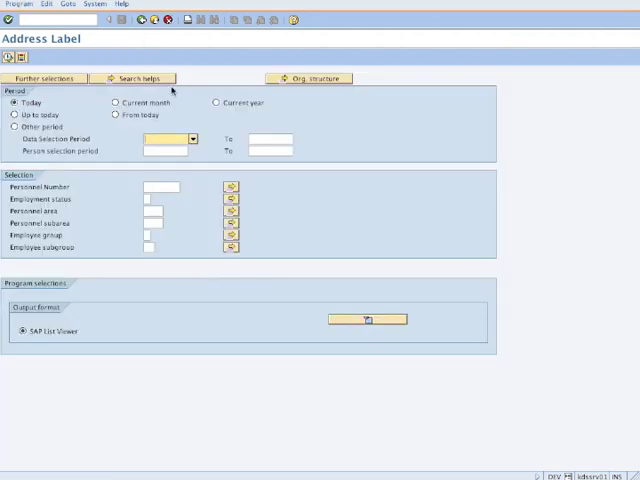